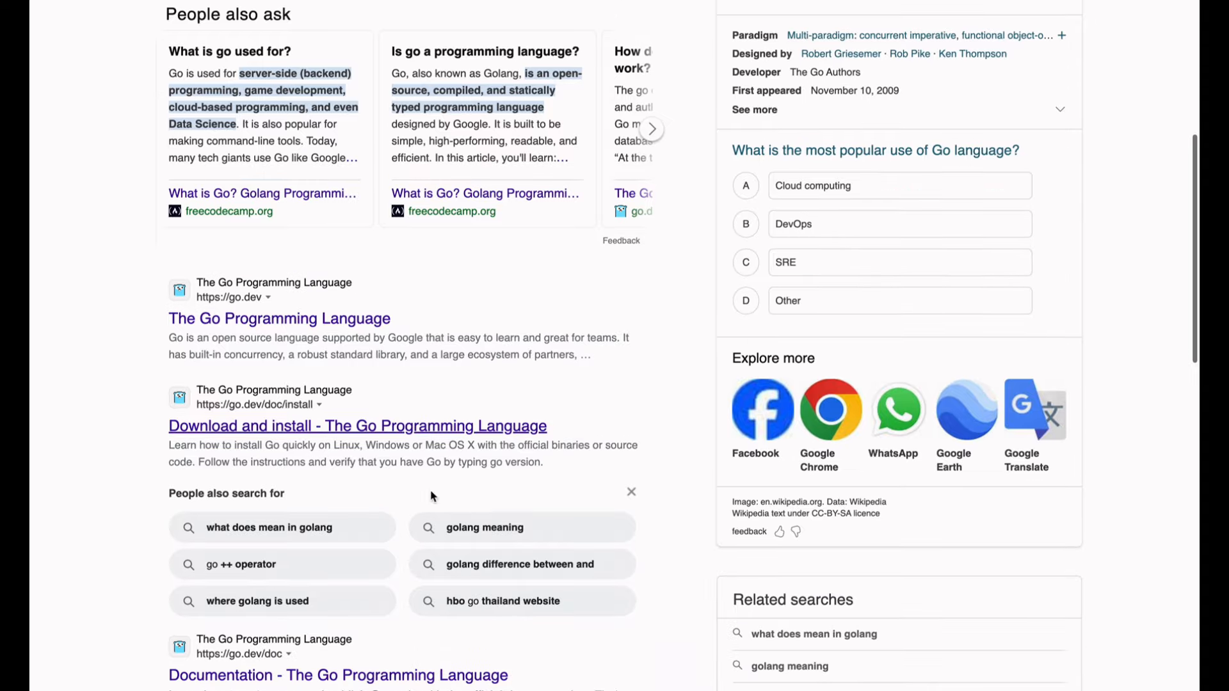
- Change the terminal directory into the go-api folder
{"action": "left_click", "coordinate": [357, 425]}
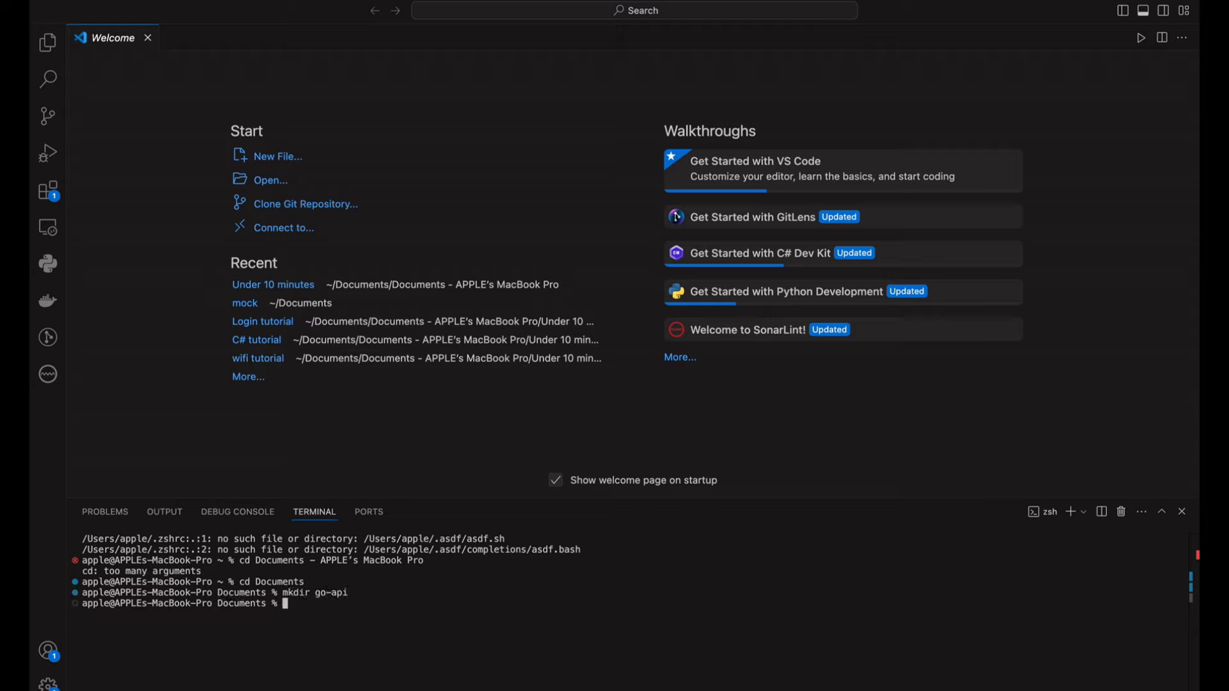
{"action": "type", "text": "cd go"}
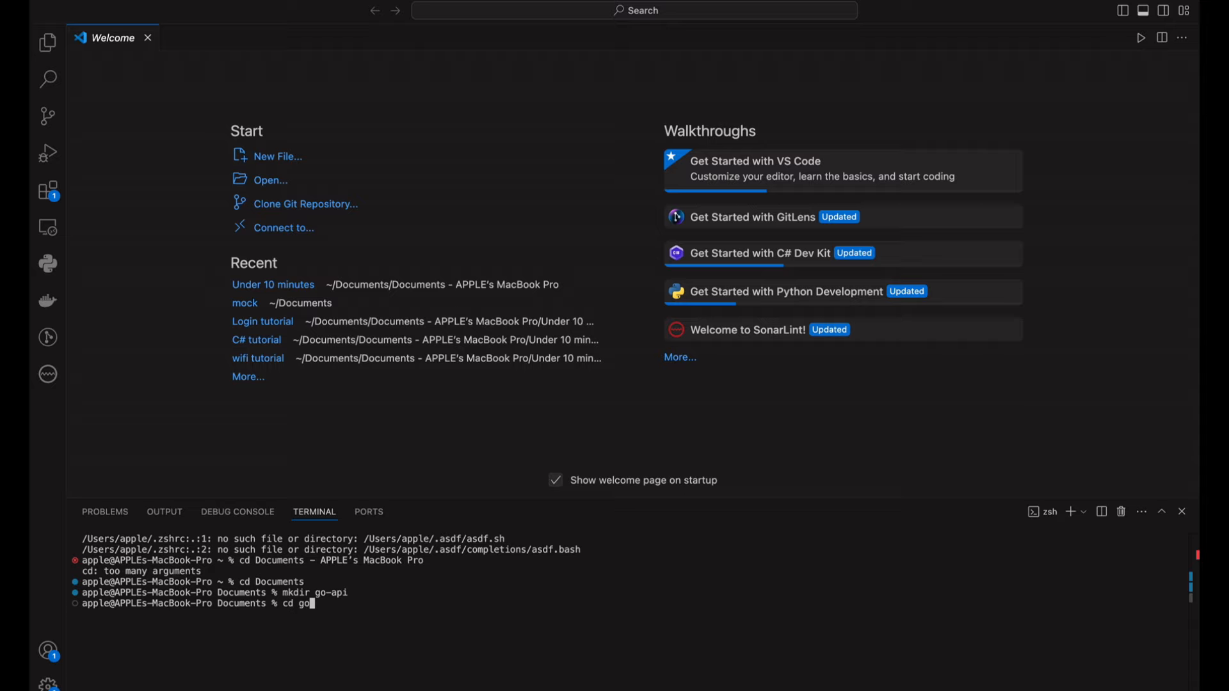
{"action": "key", "text": "Return"}
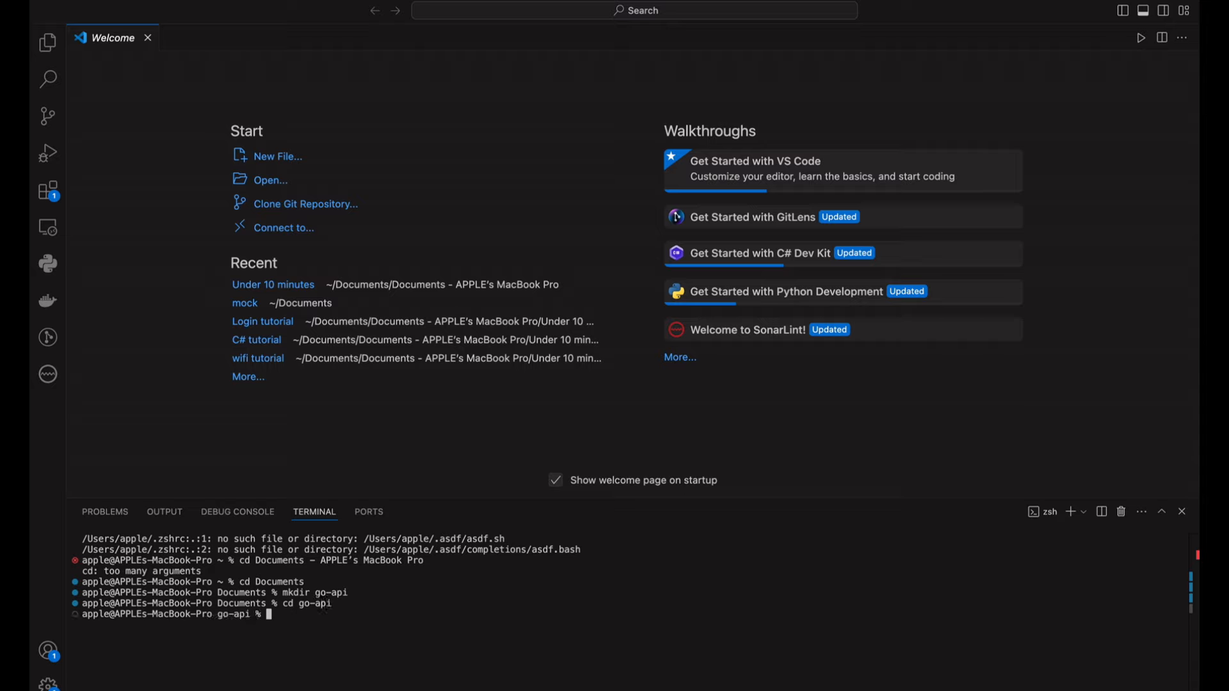
- Open go-api as the workspace, initialise module go-api with go mod init, and start a new file
{"action": "type", "text": "go mod init"}
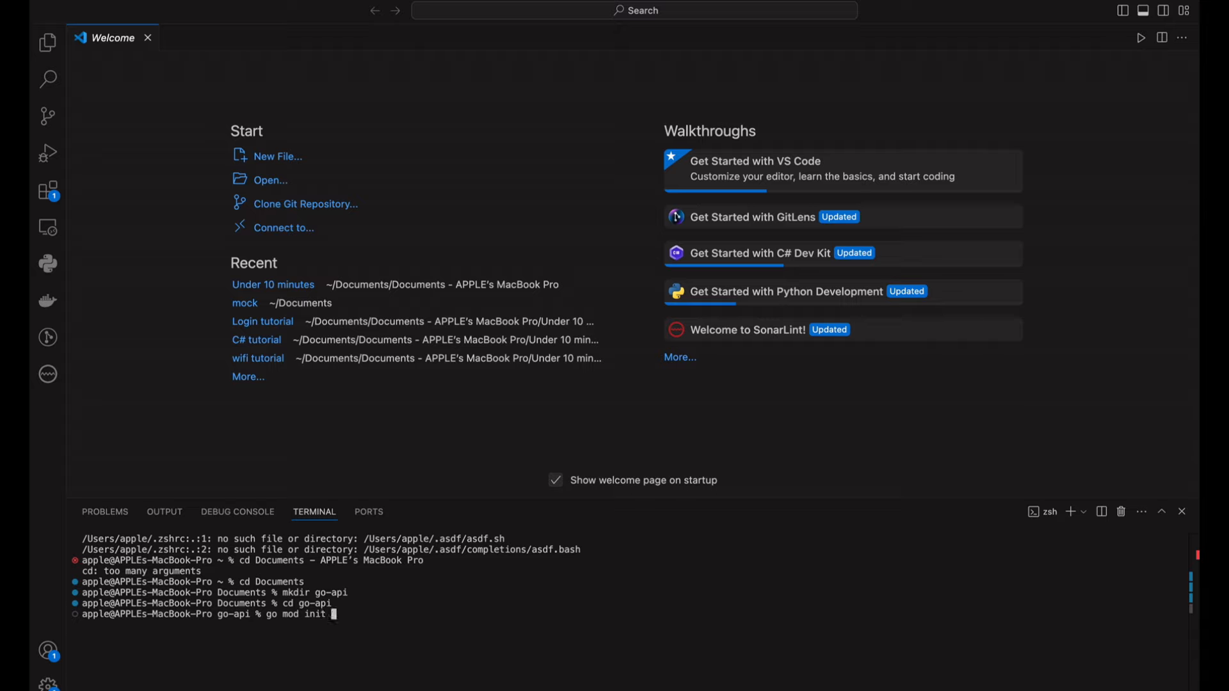
{"action": "type", "text": "go-api"}
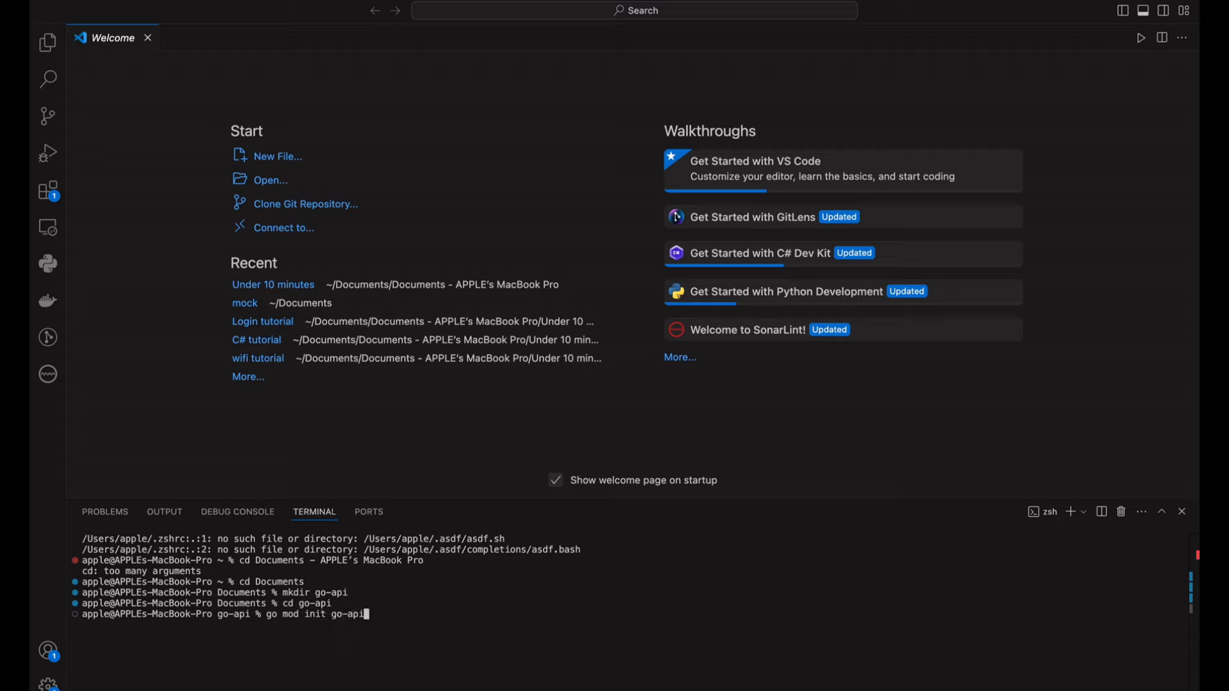
{"action": "left_click", "coordinate": [47, 42]}
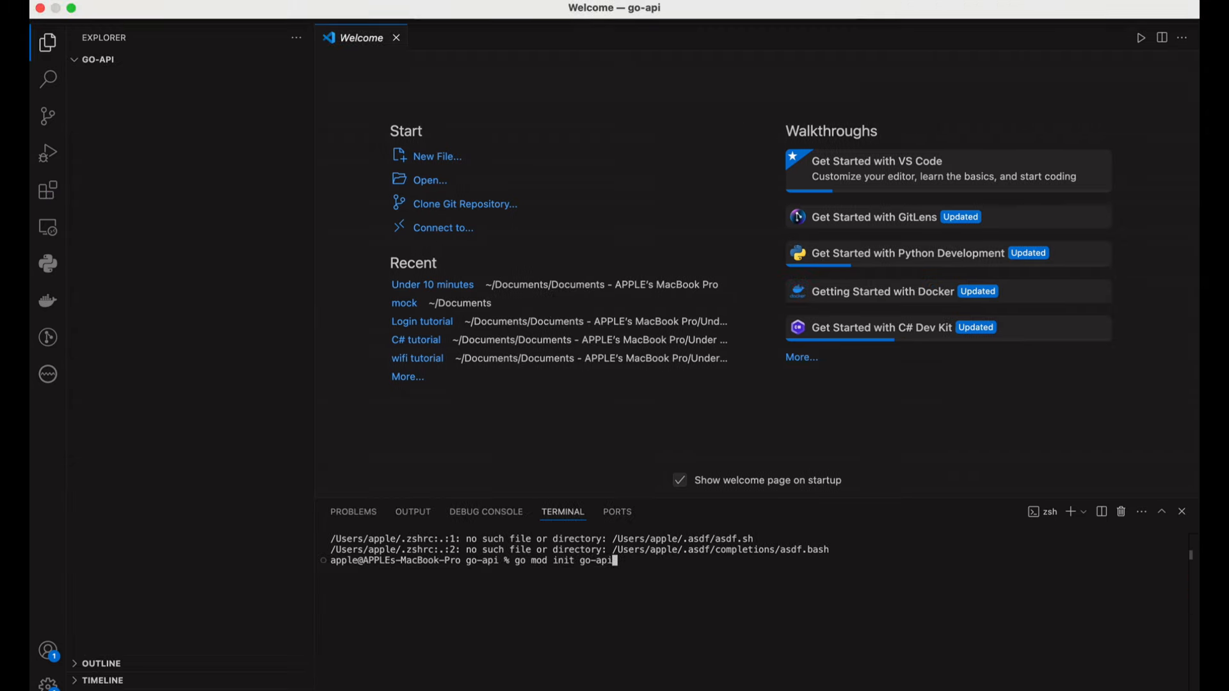
{"action": "key", "text": "Return"}
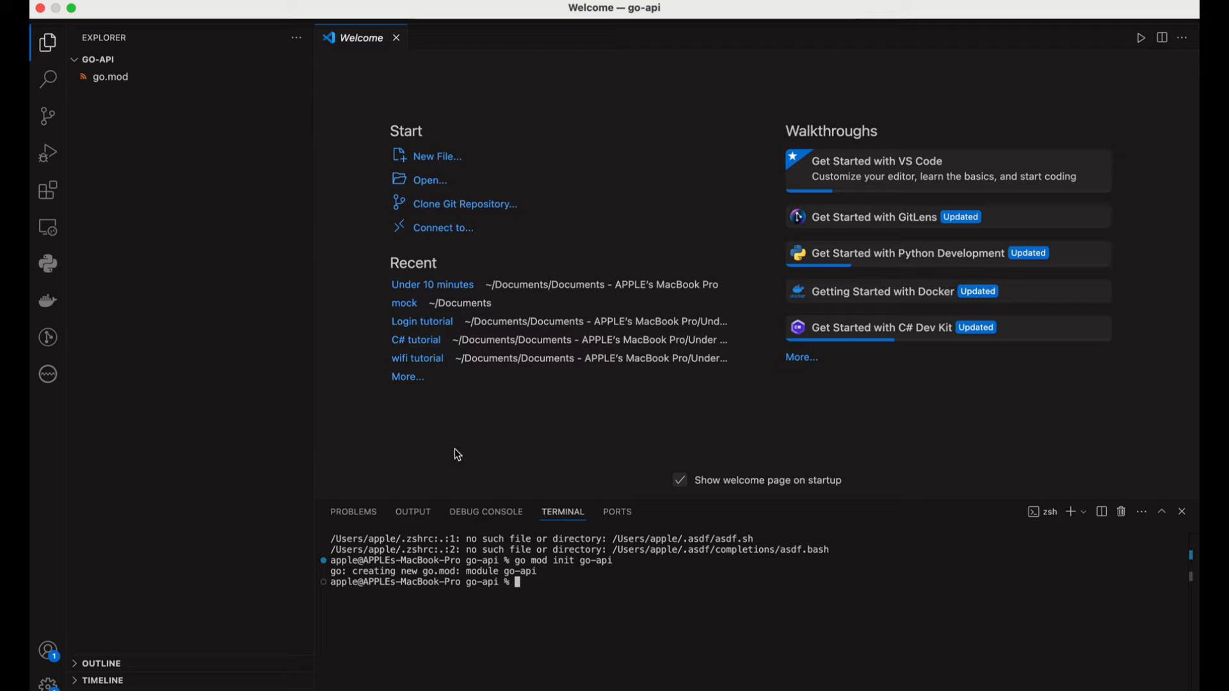
{"action": "left_click", "coordinate": [247, 59]}
{"action": "type", "text": "p"}
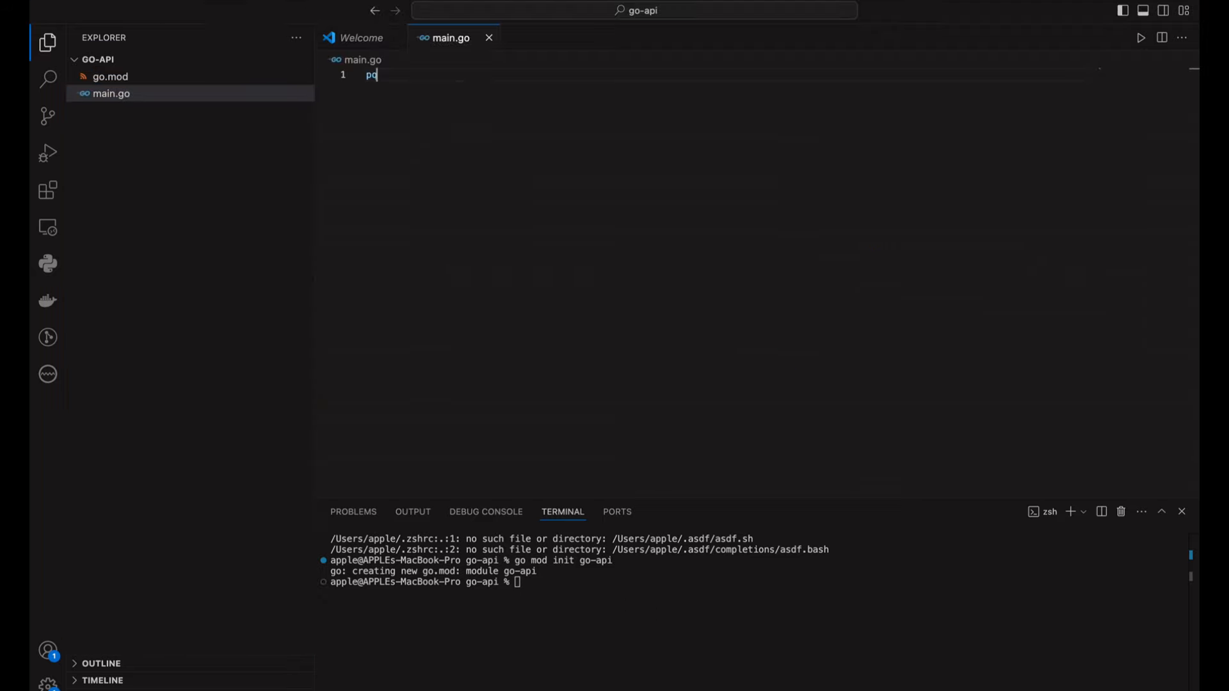
- Write package main with helloHandler using fmt.Fprintf to write "Hello Go", served on / via ListenAndServe :8080
{"action": "type", "text": "ackage"}
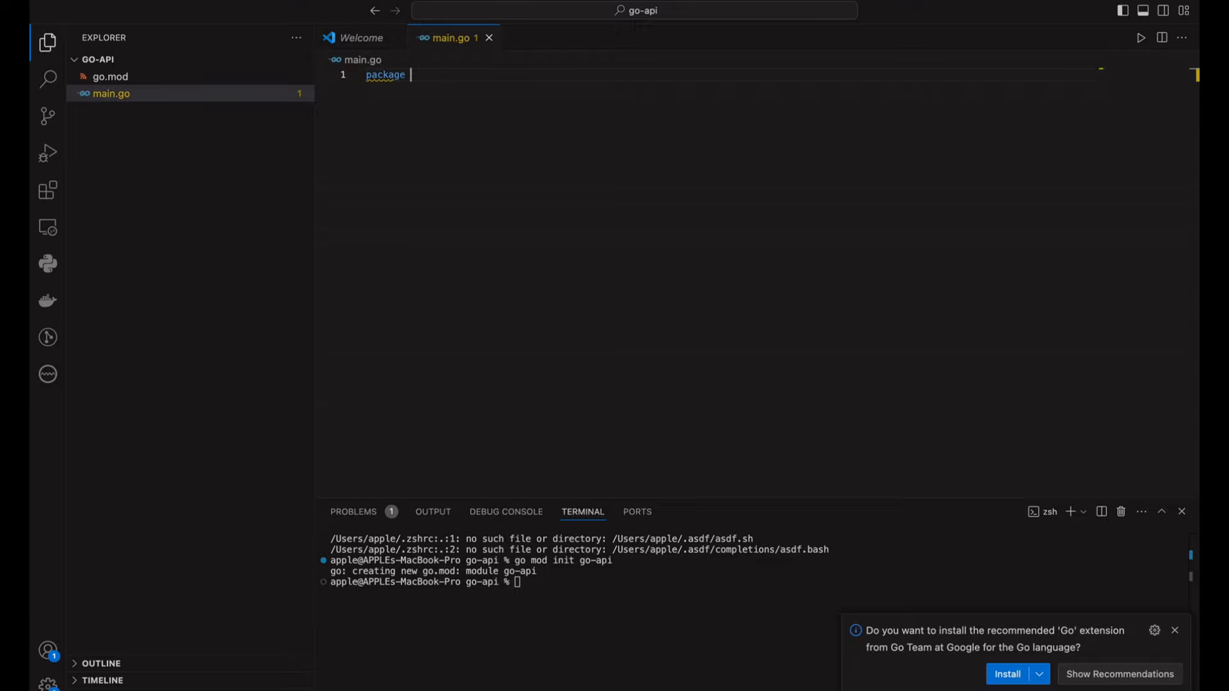
{"action": "type", "text": "main"}
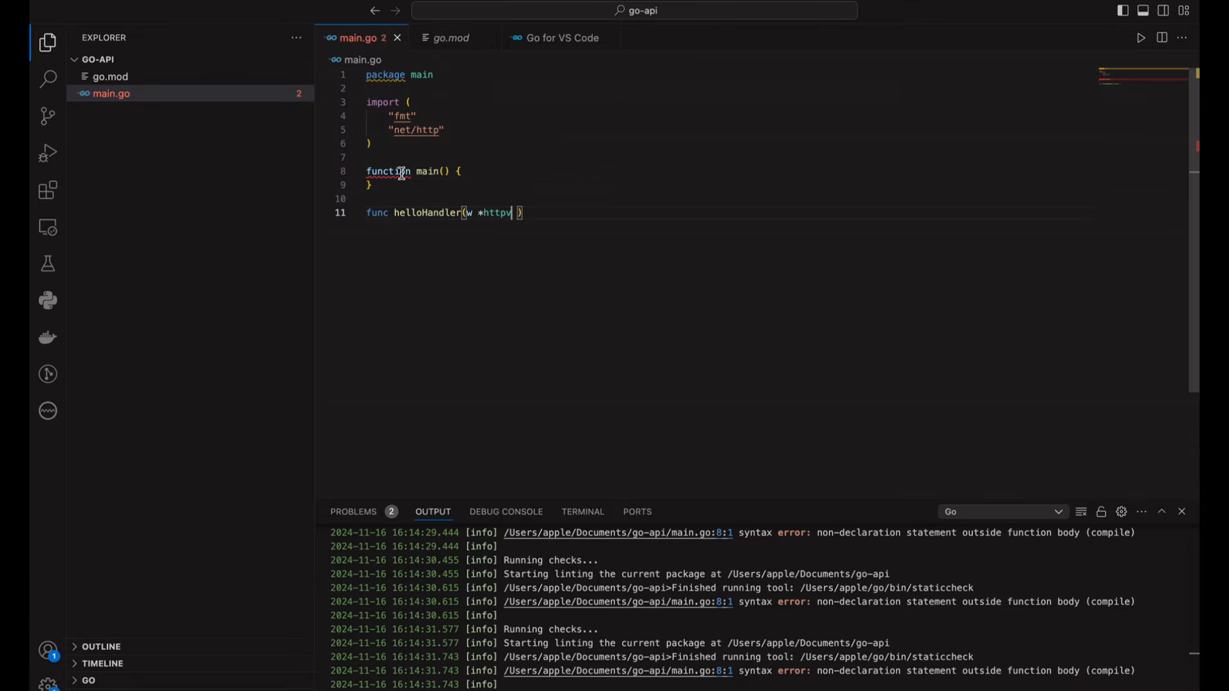
{"action": "type", "text": "func"}
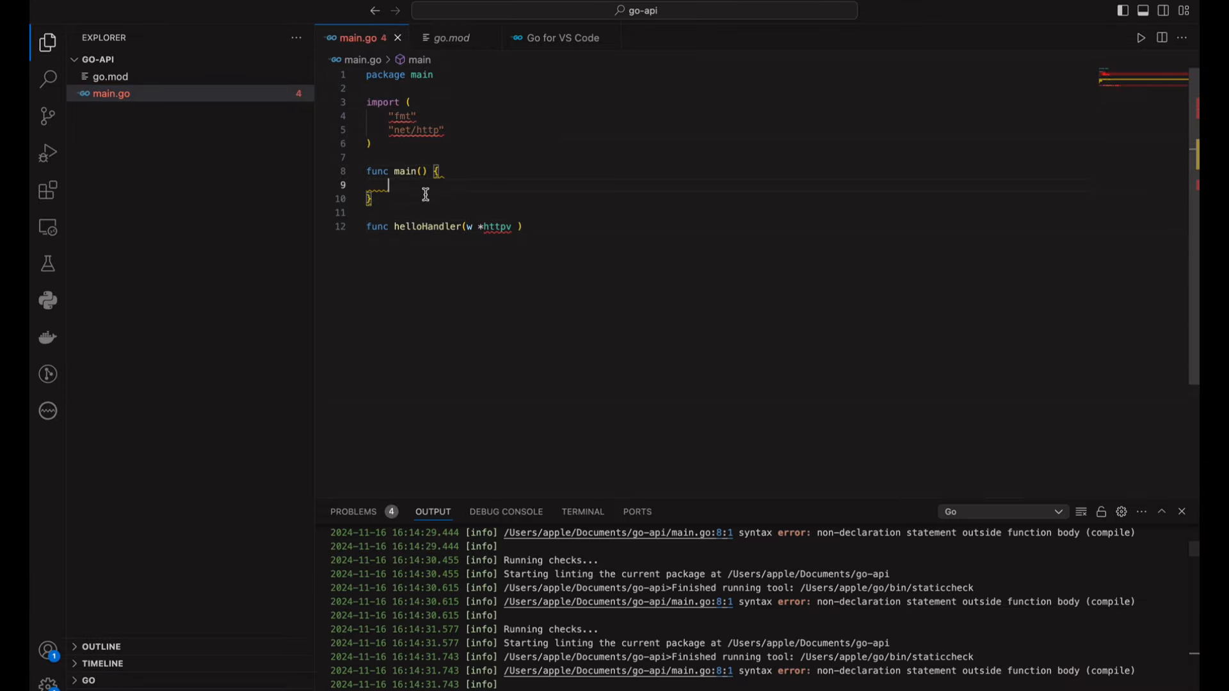
{"action": "type", "text": "http.ResponseWriter,"}
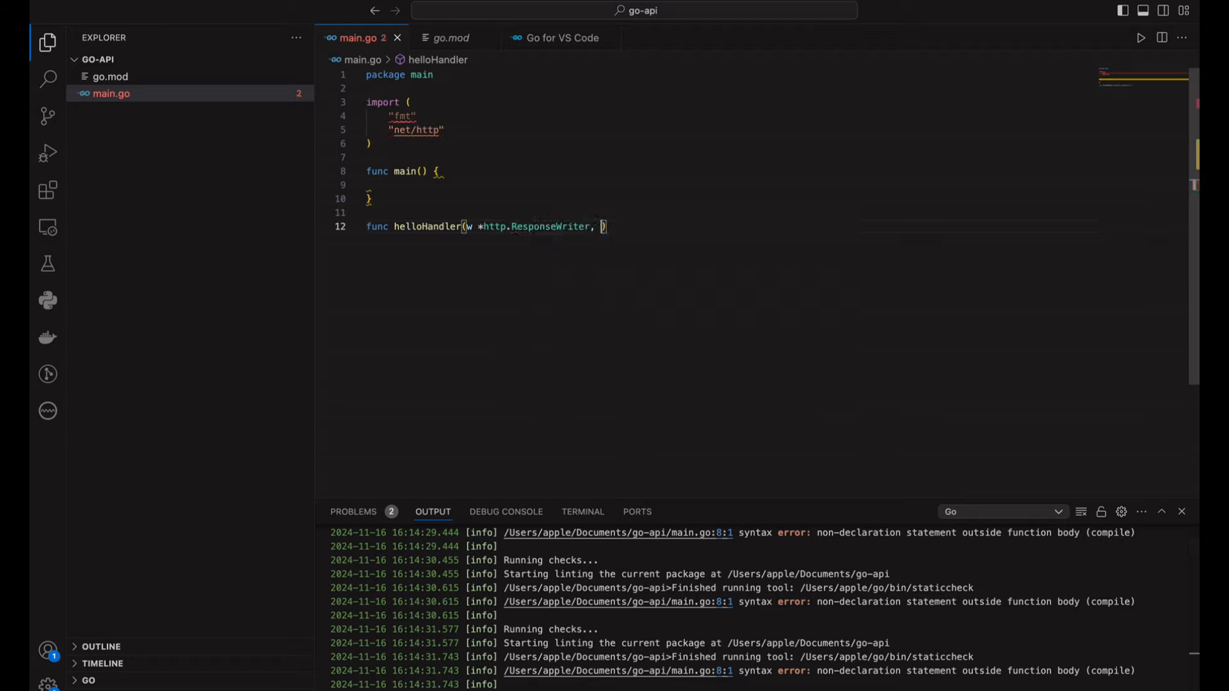
{"action": "type", "text": "r"}
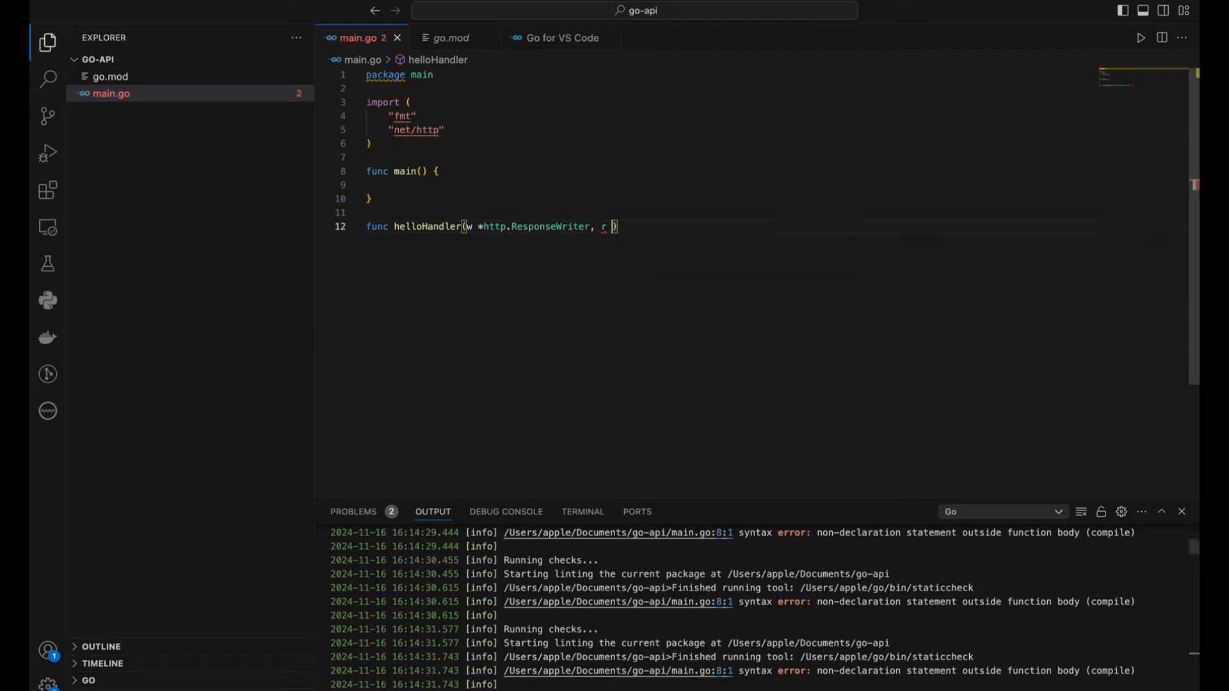
{"action": "type", "text": "http.Request"}
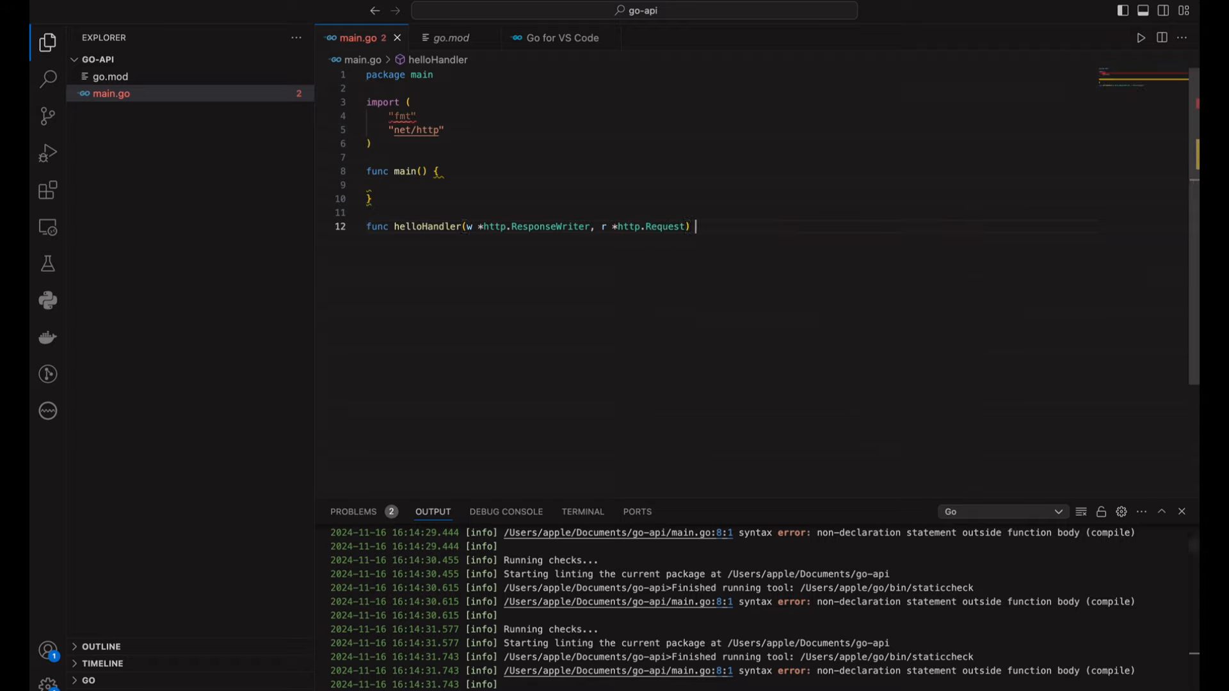
{"action": "type", "text": "{"}
{"action": "type", "text": "fmt.Fprintf("}
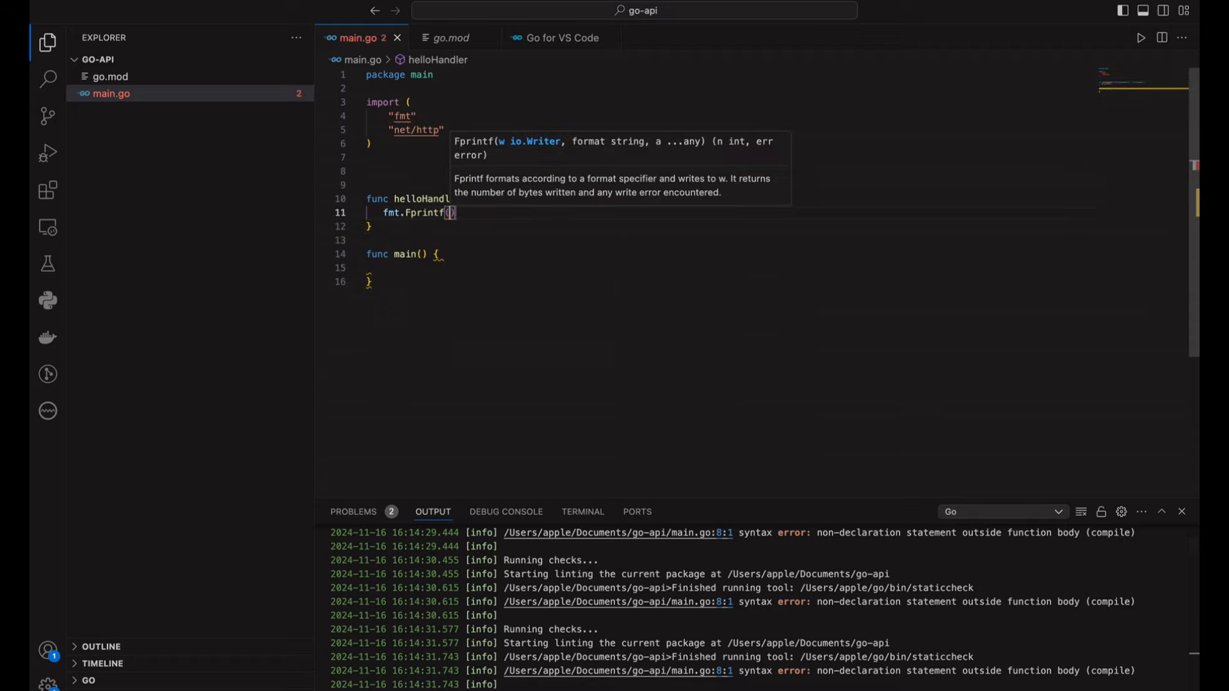
{"action": "type", "text": "w, \"Hello Go"}
{"action": "type", "text": "http.ListenAndServe(\":8080\", nil)"}
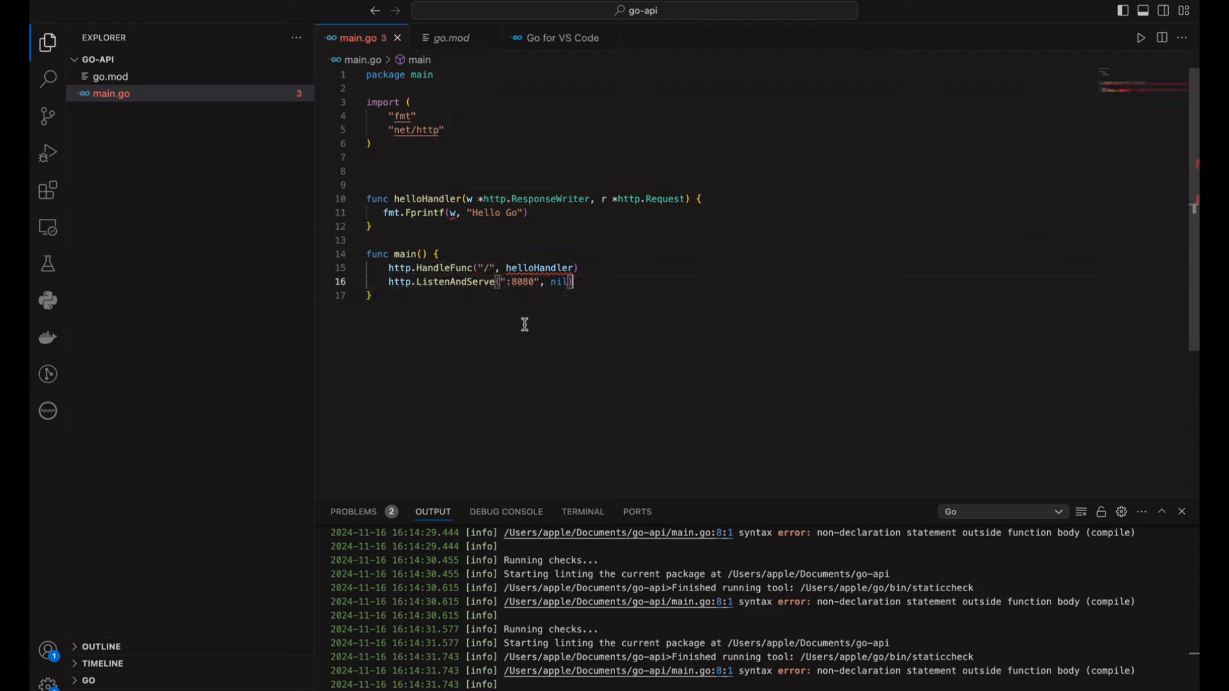
{"action": "left_click", "coordinate": [477, 198]}
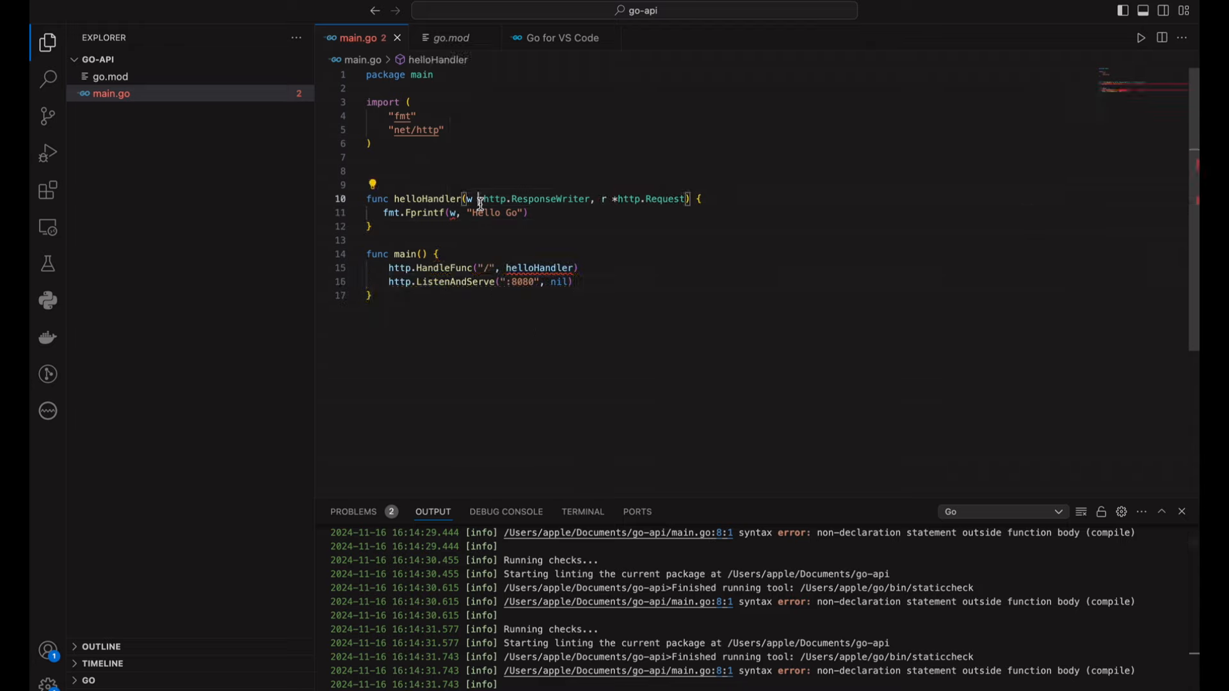
- Add statusHandler above main and register it with http.HandleFunc("/status", statusHandler)
{"action": "left_click", "coordinate": [584, 512]}
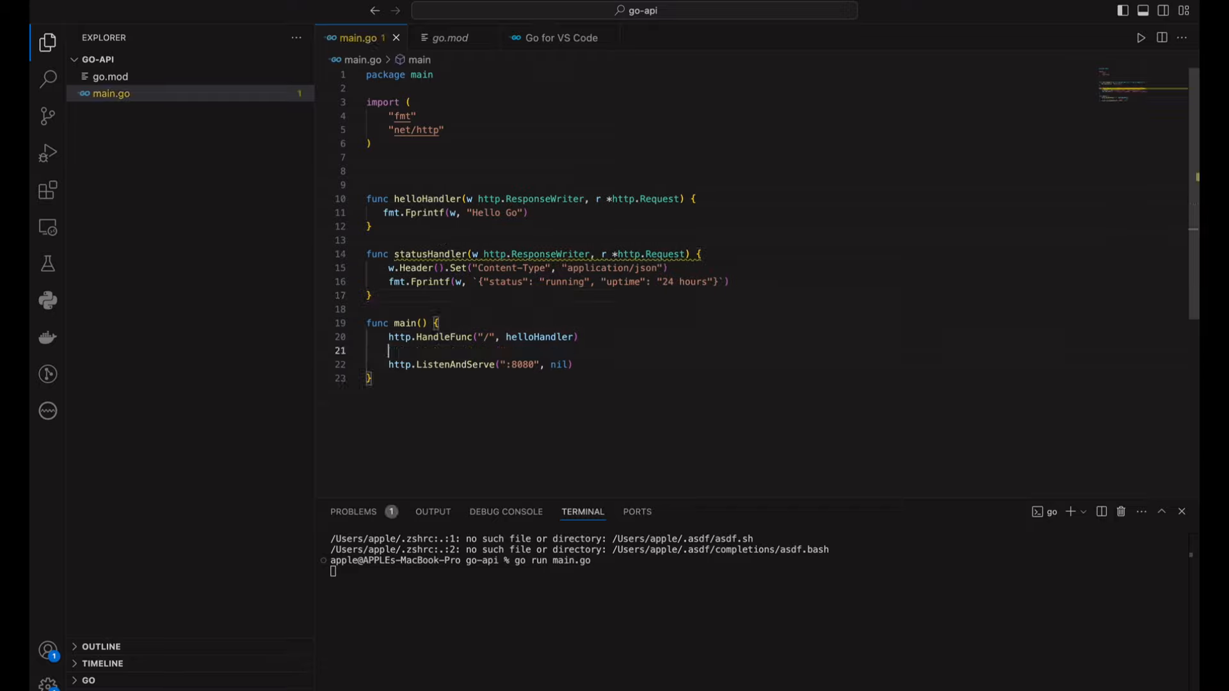
{"action": "type", "text": "http.ha"}
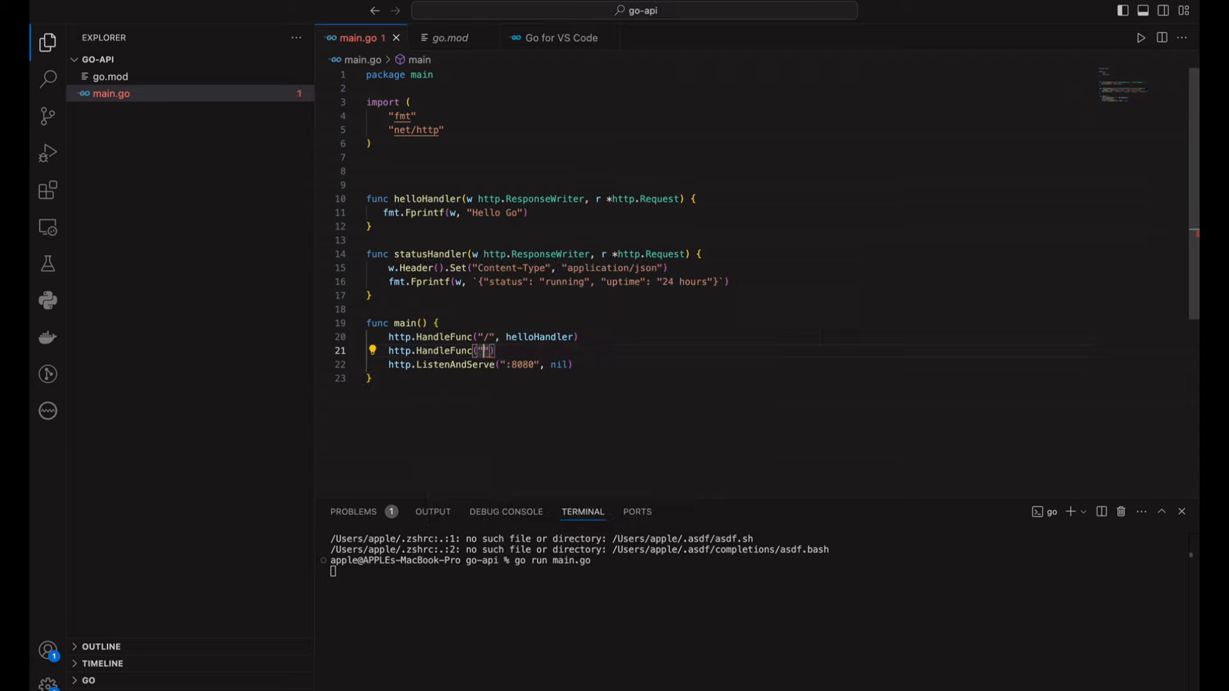
{"action": "type", "text": "/status"}
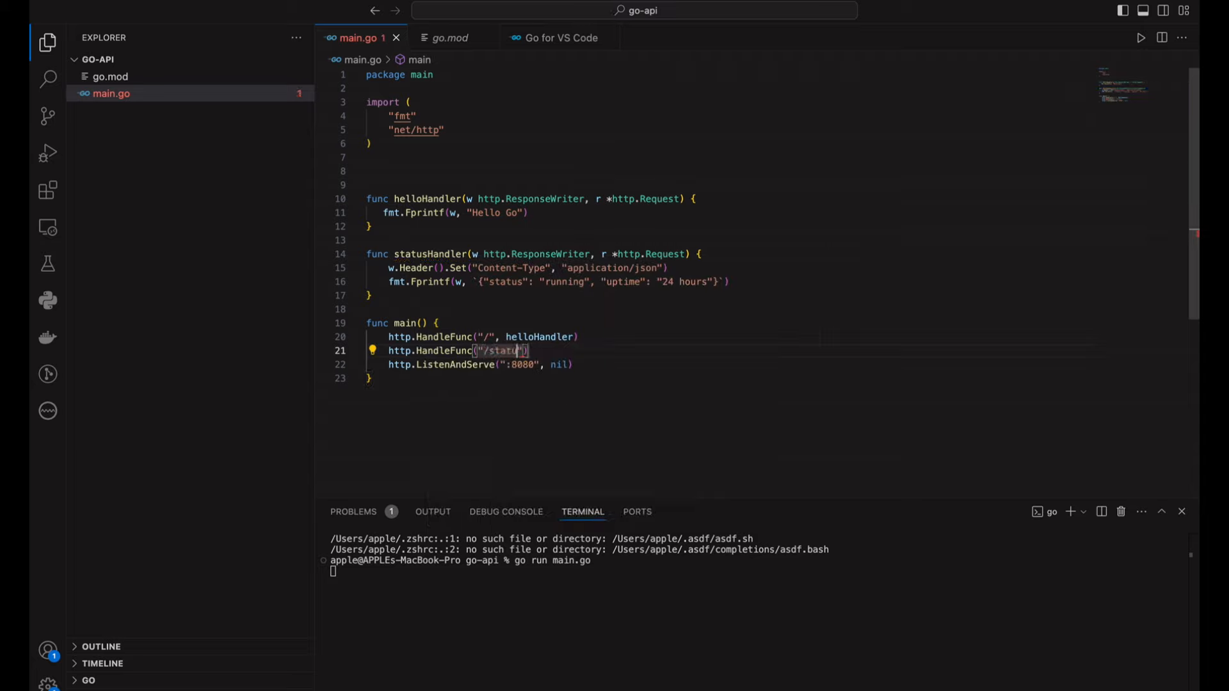
{"action": "type", "text": ", statusHandler"}
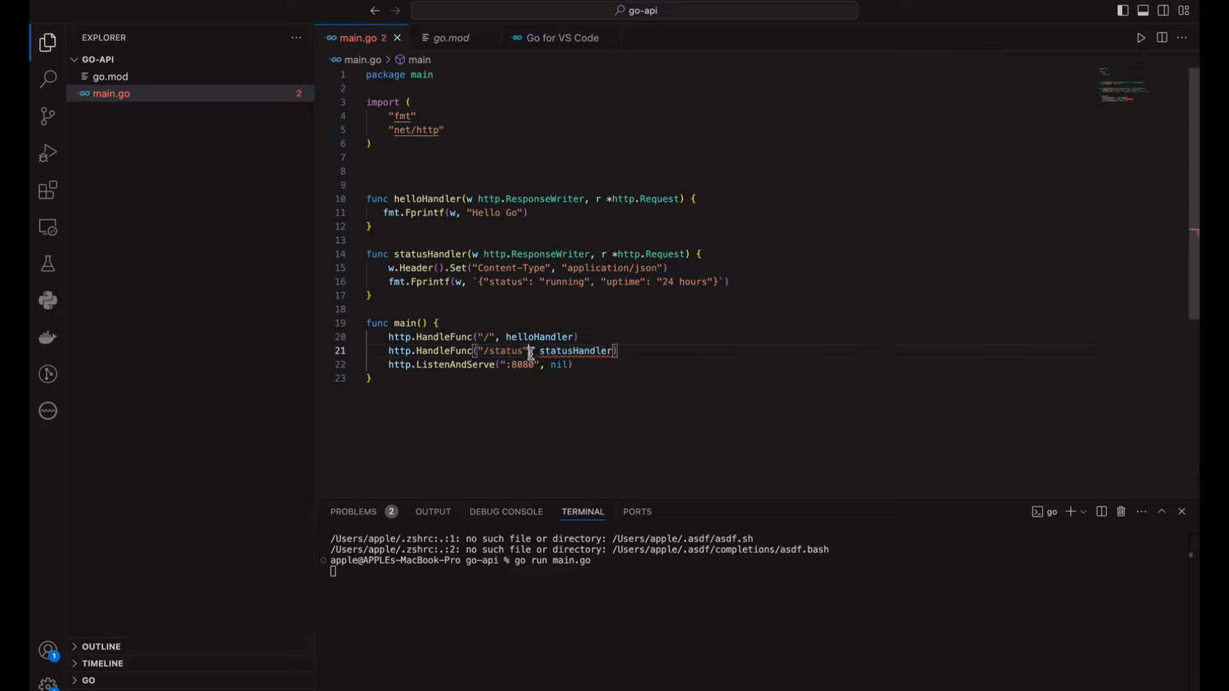
{"action": "mouse_move", "coordinate": [564, 351]}
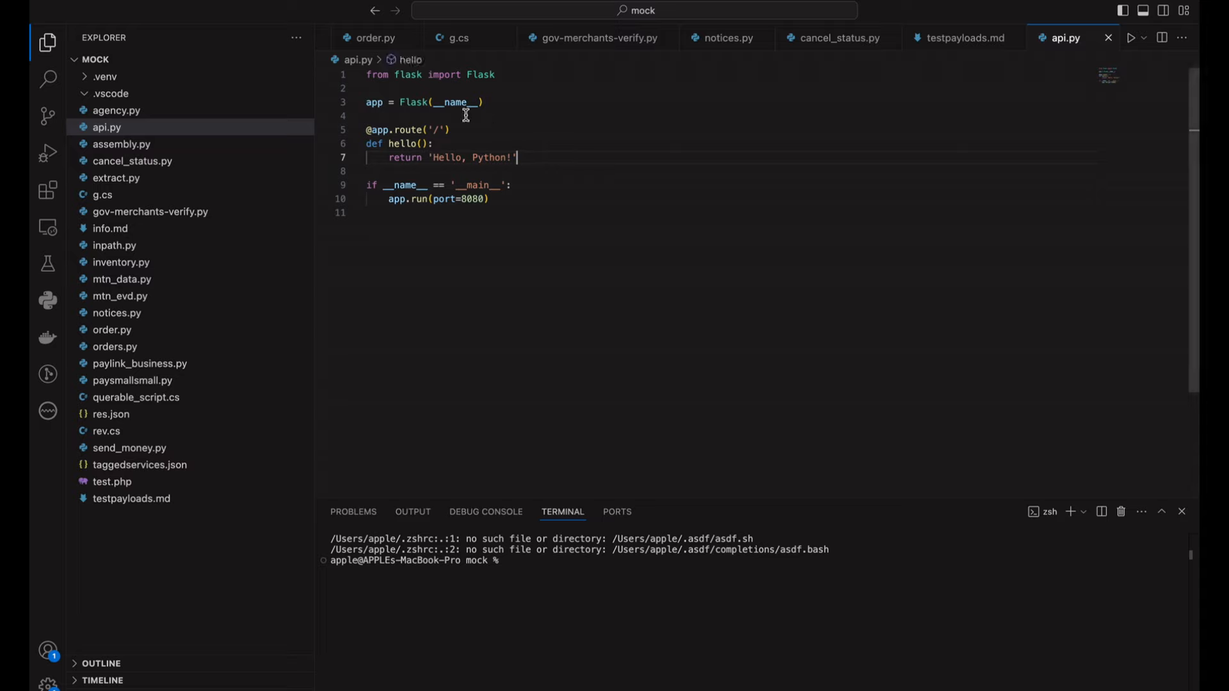
{"action": "mouse_move", "coordinate": [449, 128]}
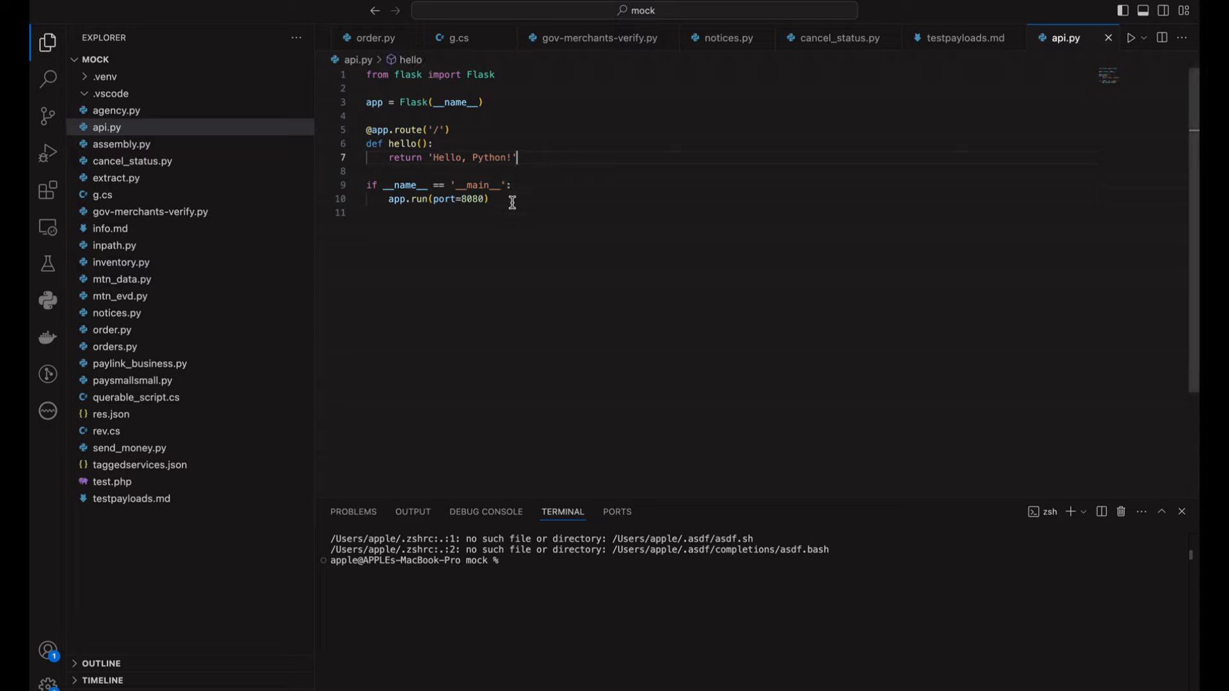
- Edit the Flask api.py to import jsonify, add a /status JSON route, and use port 8081
{"action": "left_click", "coordinate": [491, 198]}
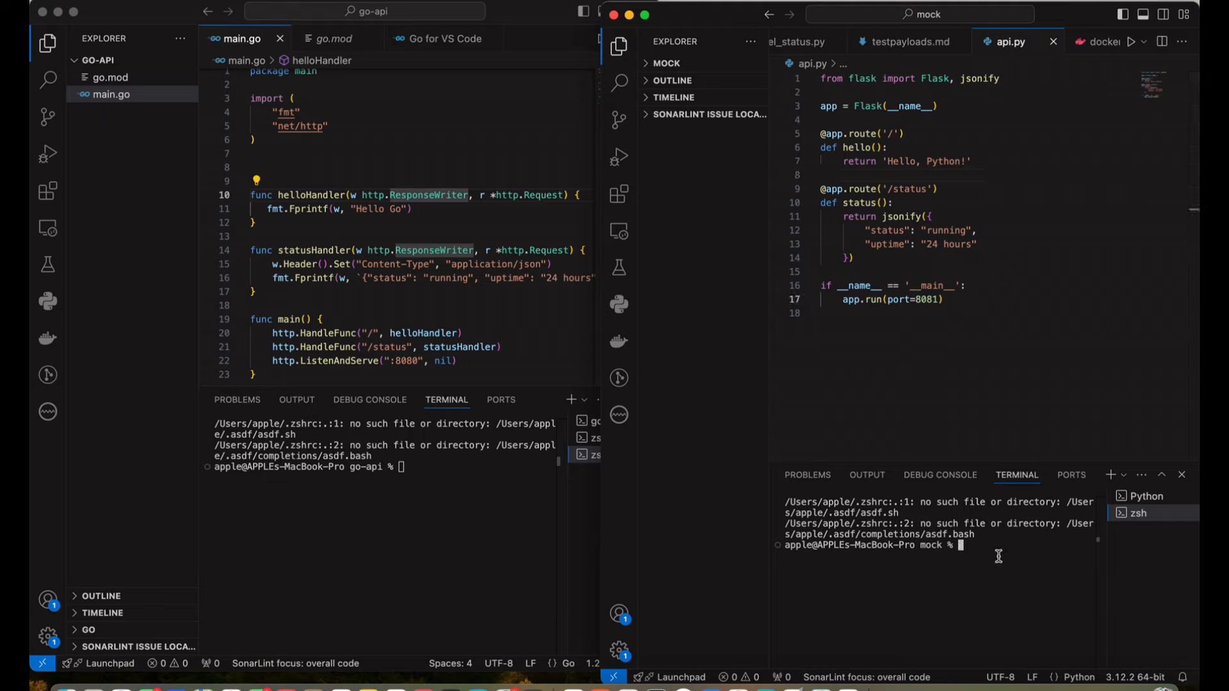
- Start the Flask server with python3 api.py on 8081 and the Go server with go run main.go
{"action": "type", "text": "python"}
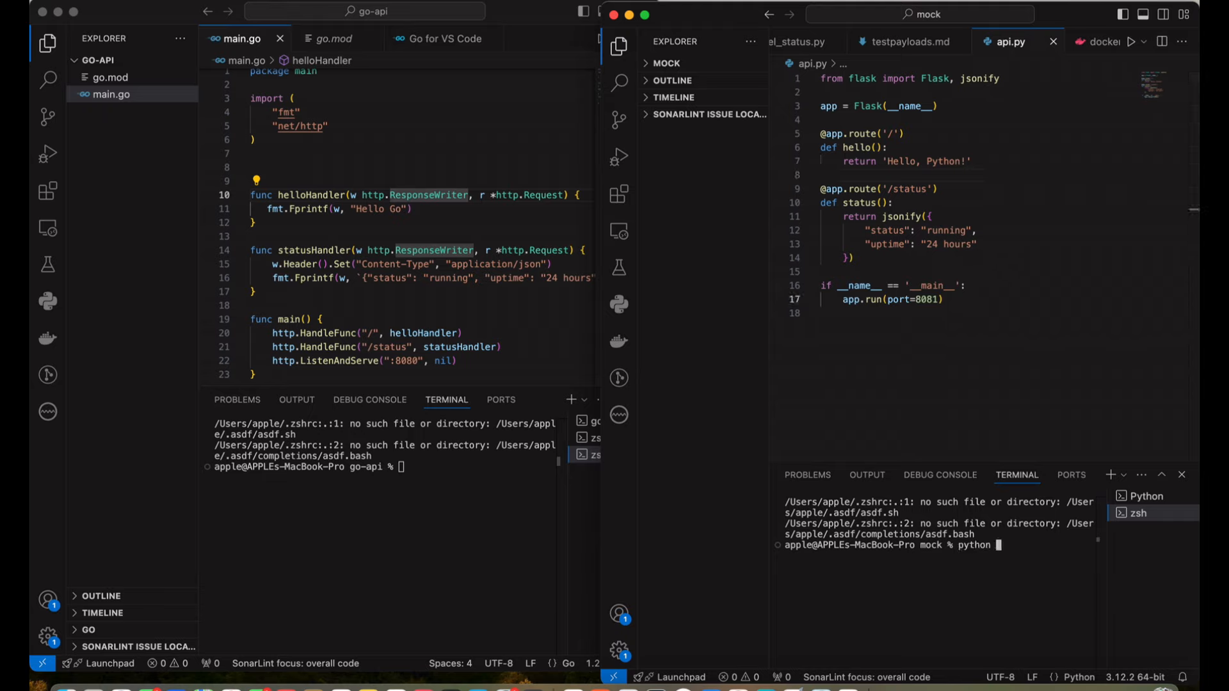
{"action": "type", "text": "api"}
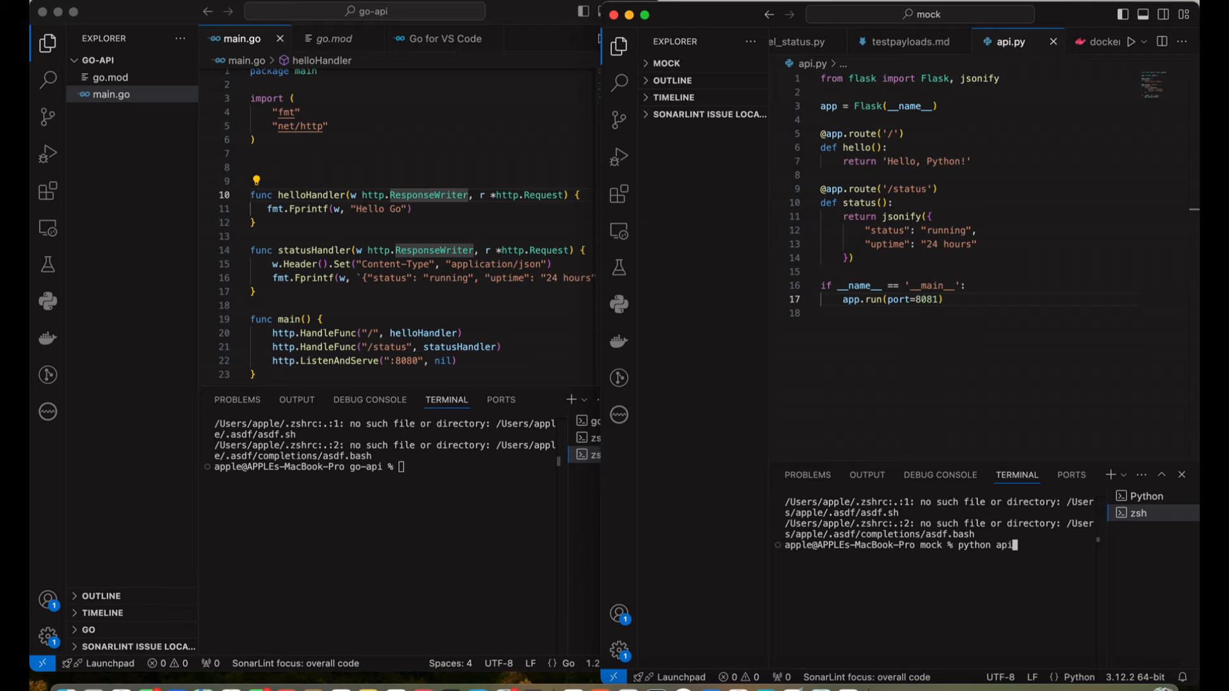
{"action": "key", "text": "Return"}
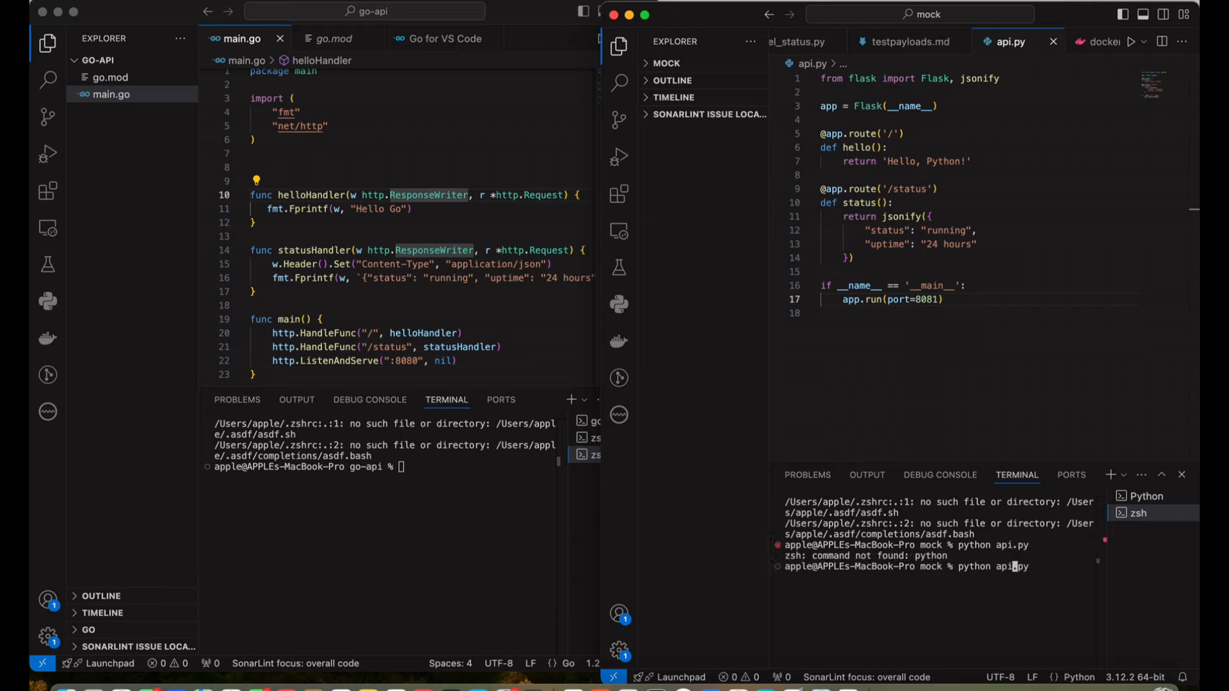
{"action": "type", "text": "3"}
{"action": "key", "text": "Return"}
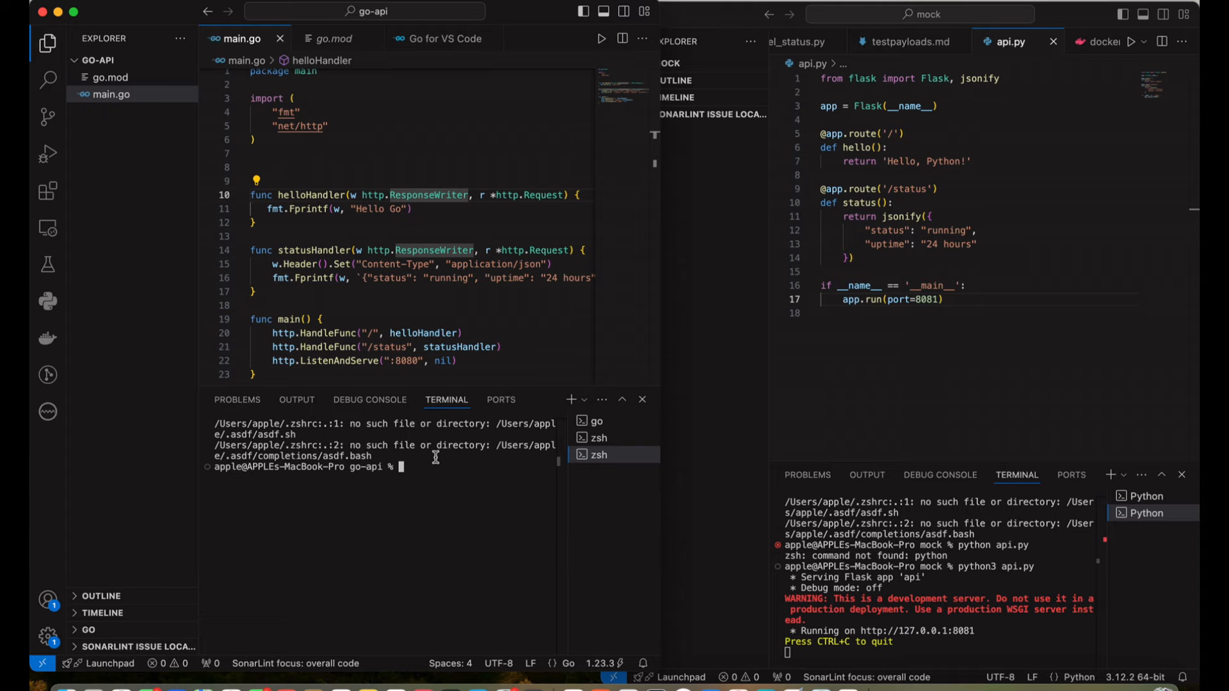
{"action": "type", "text": "go run main.go"}
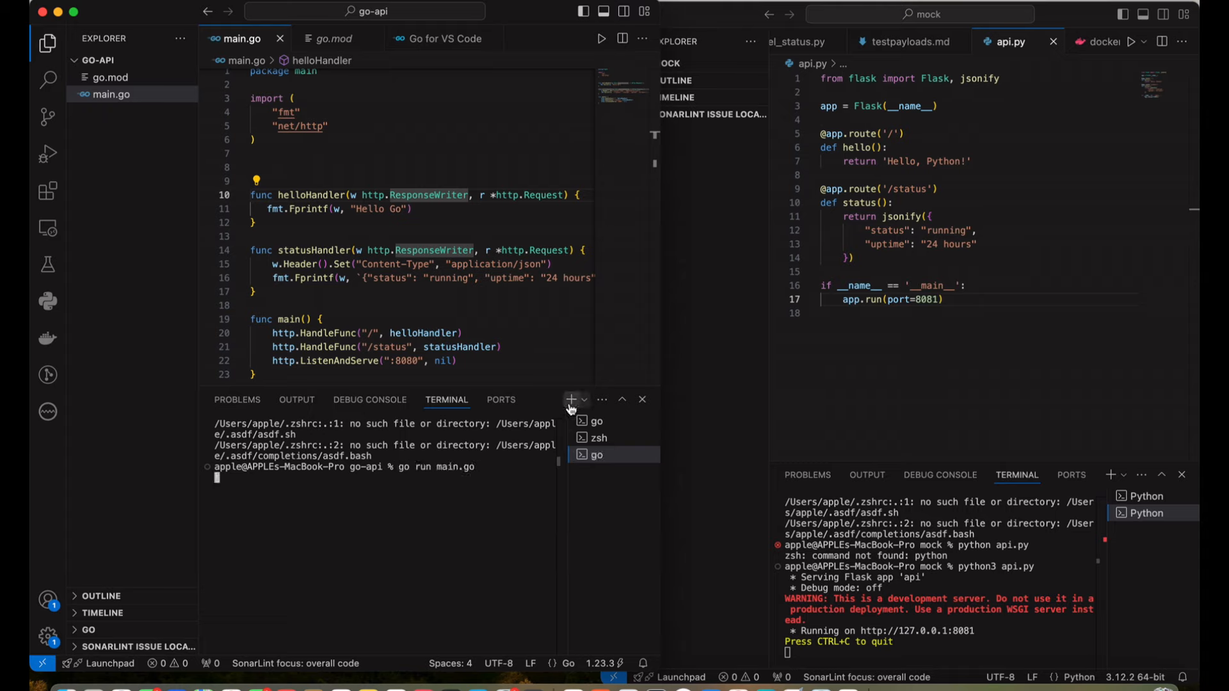
{"action": "left_click", "coordinate": [571, 399]}
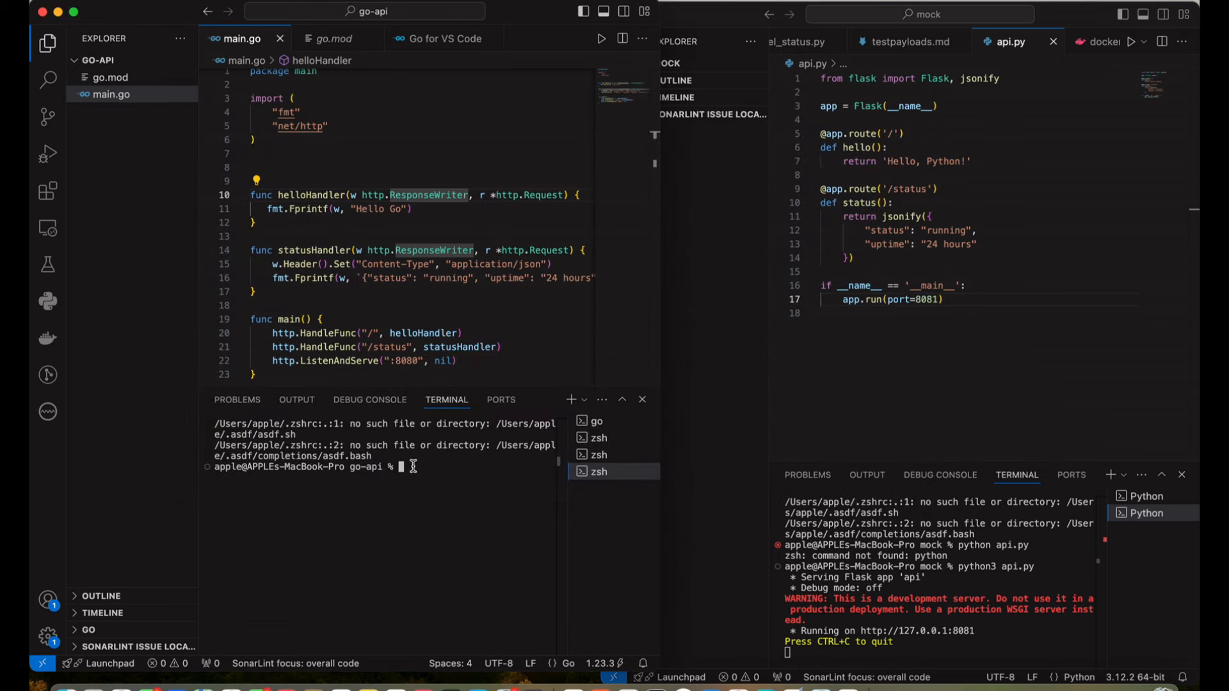
{"action": "type", "text": "ab -n 1000 -c 100 http://localhost:8080/status"}
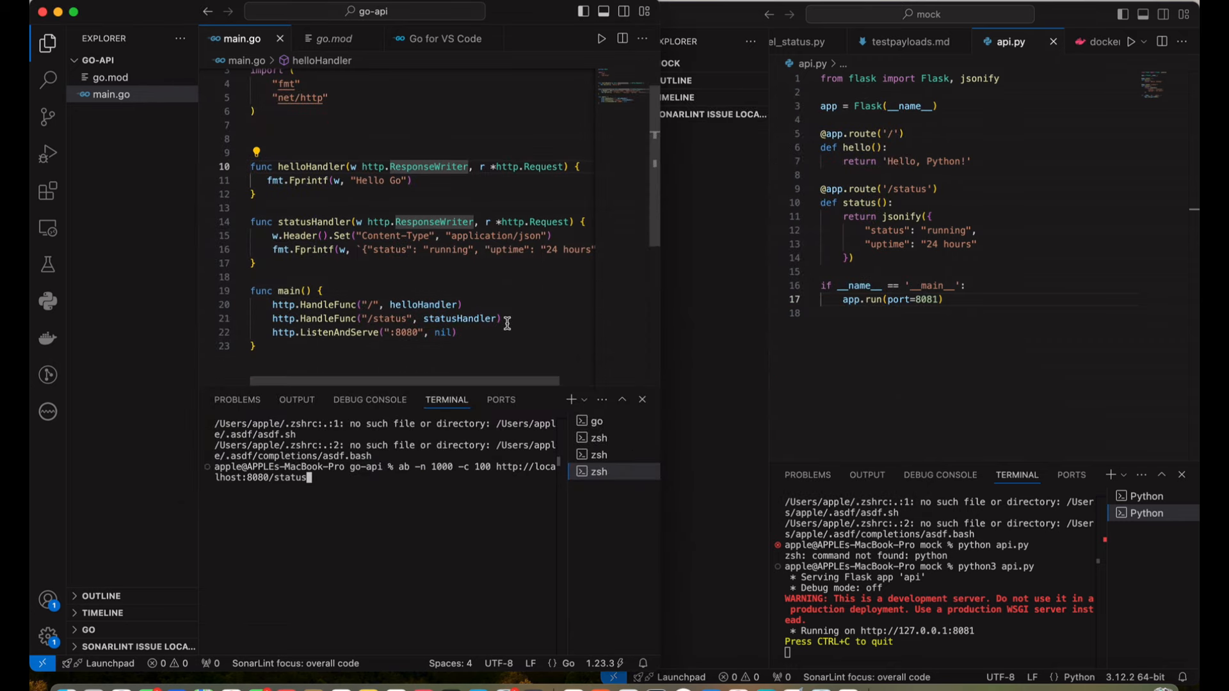
{"action": "key", "text": "Return"}
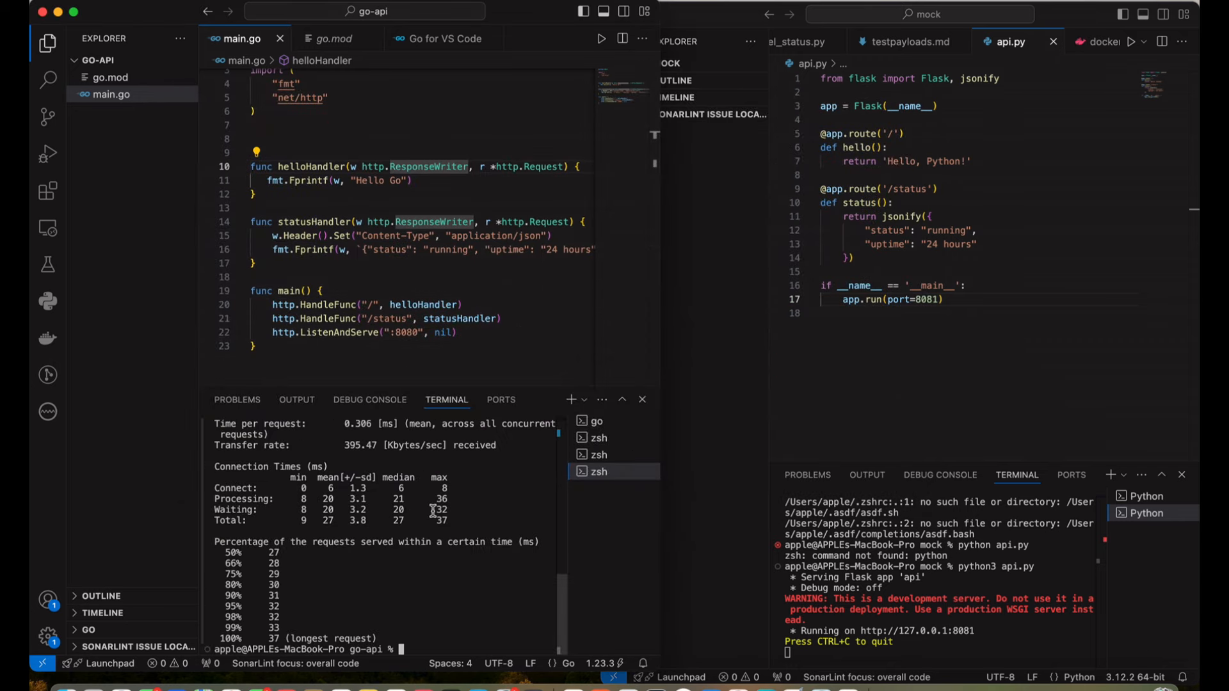